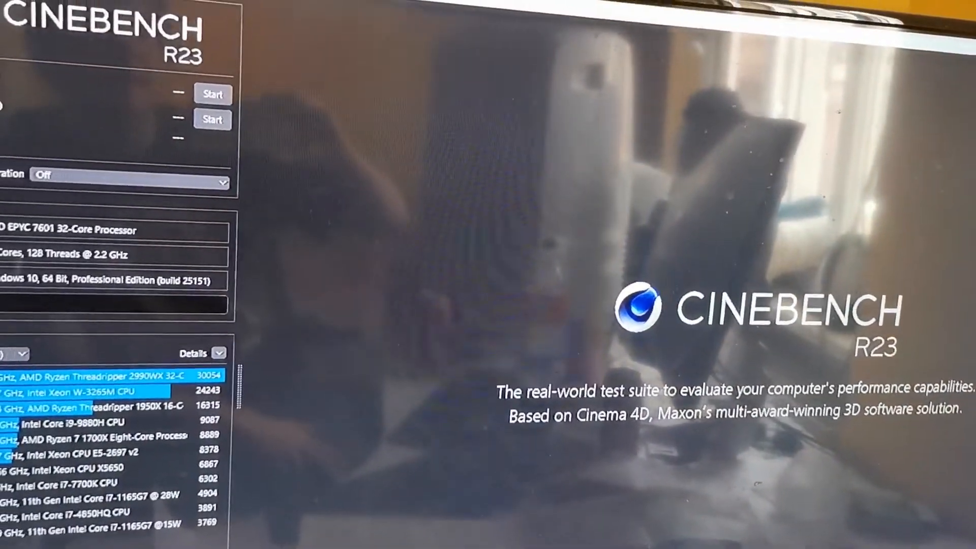
# Step: Launch the Cinebench R23 CPU (Multi Core) benchmark run on the 64-core EPYC system
pyautogui.click(212, 94)
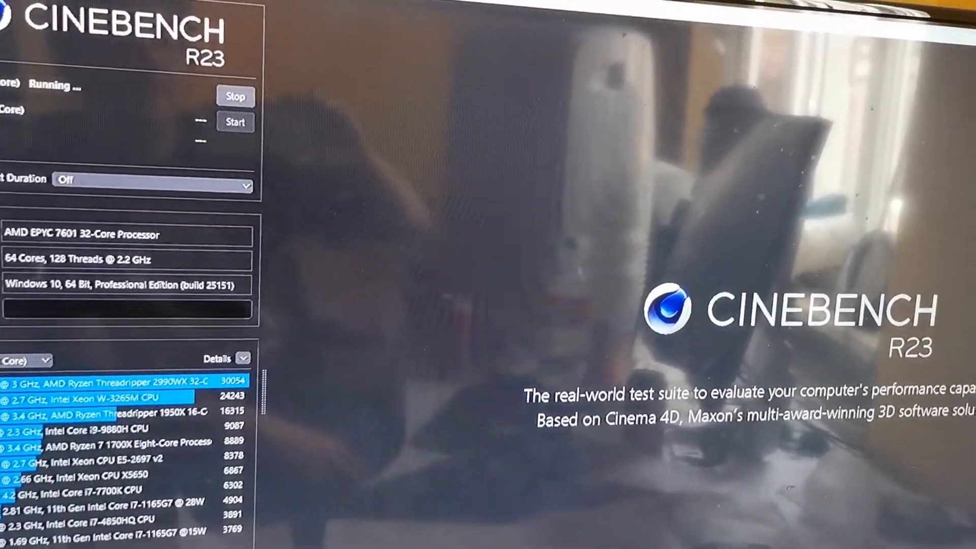